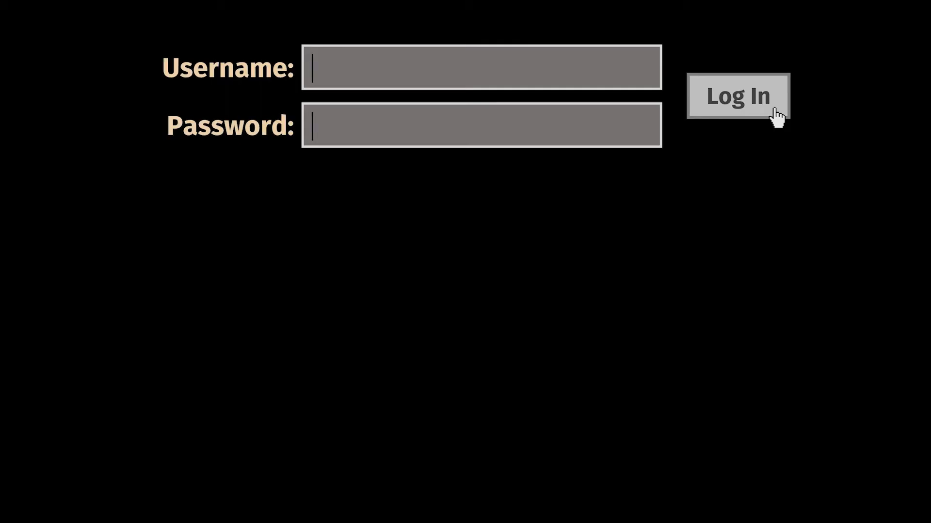
- Reveal the LoginButton Java class snippet beneath the mock username and password form
left_click(737, 96)
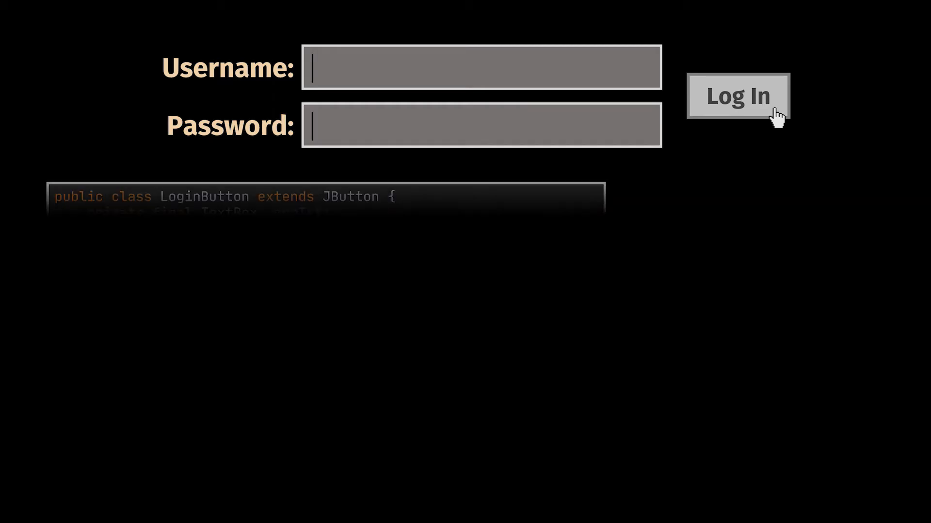